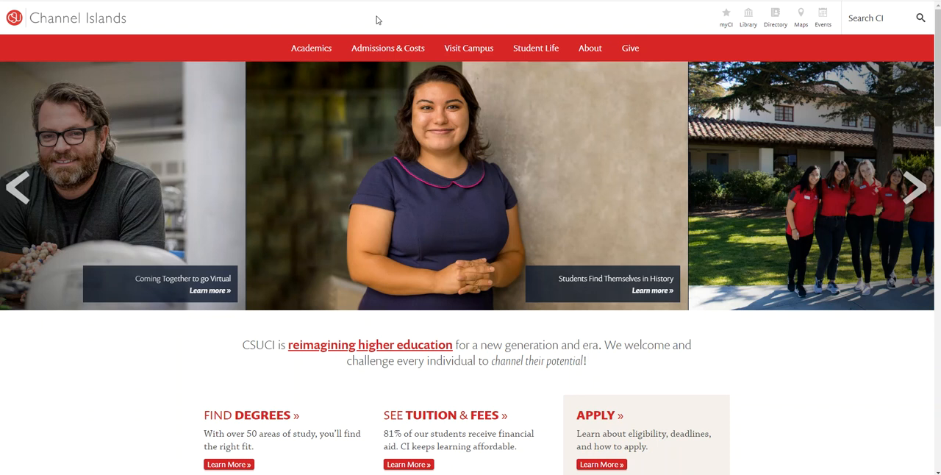
pyautogui.moveTo(387, 48)
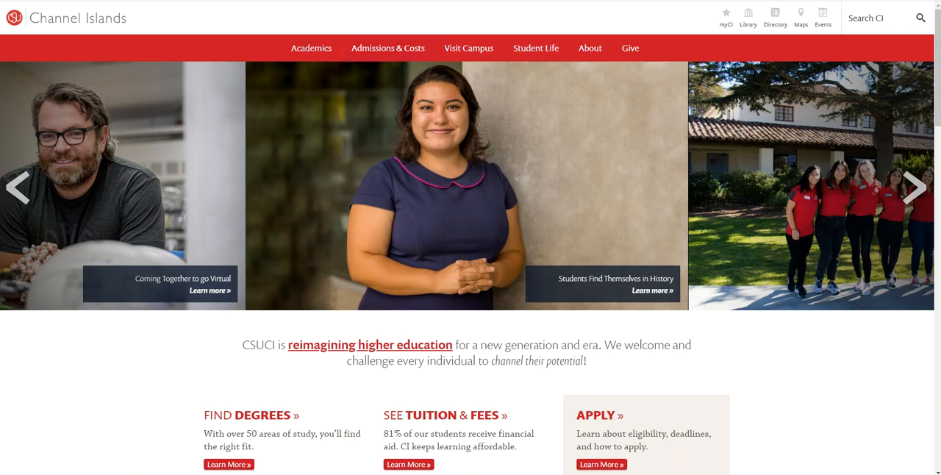
# Scroll through the Admissions & Costs student category cards and return to the top.
pyautogui.scroll(-3)
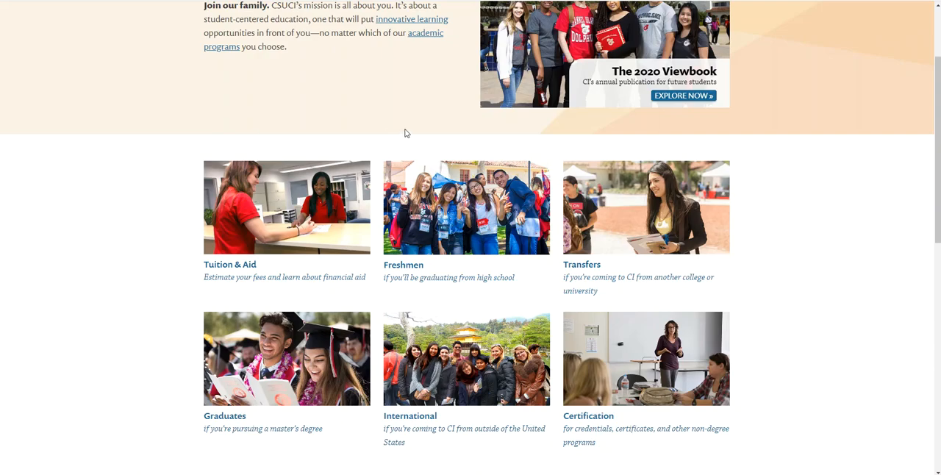
pyautogui.moveTo(445, 134)
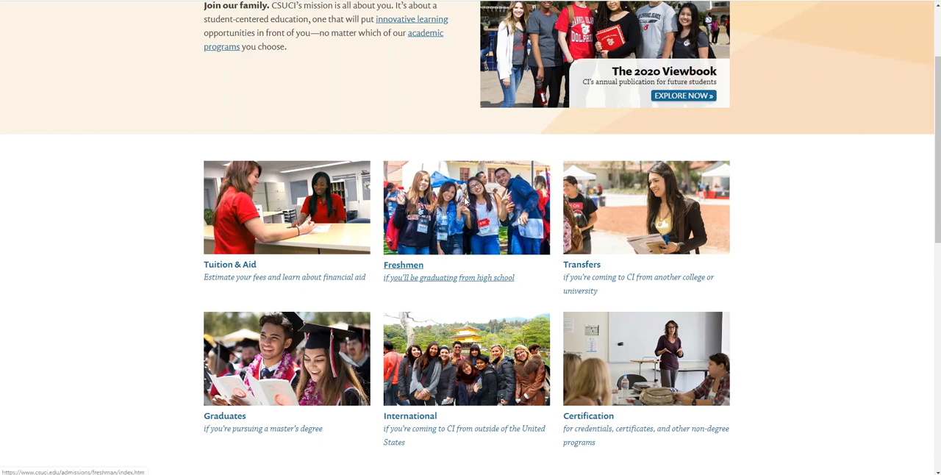
pyautogui.scroll(3)
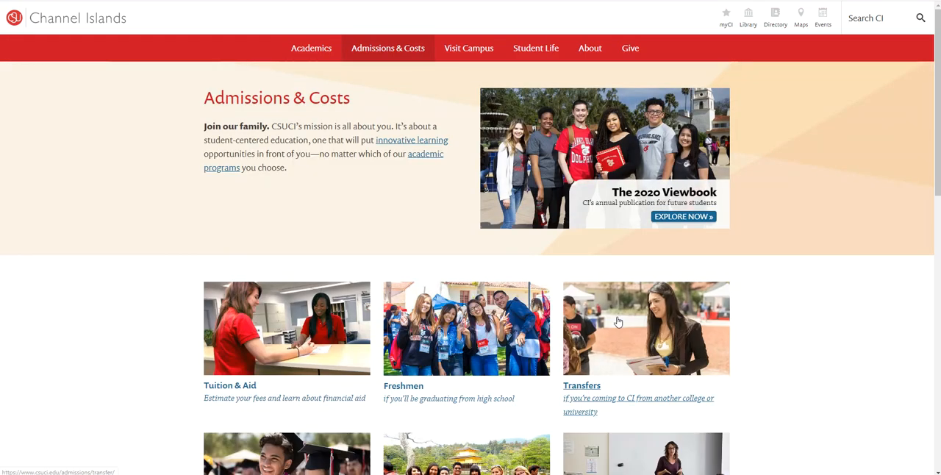
# Go to the Transferring to CI page and scroll down to its Apply Now and Admitted Transfer sections.
pyautogui.click(582, 385)
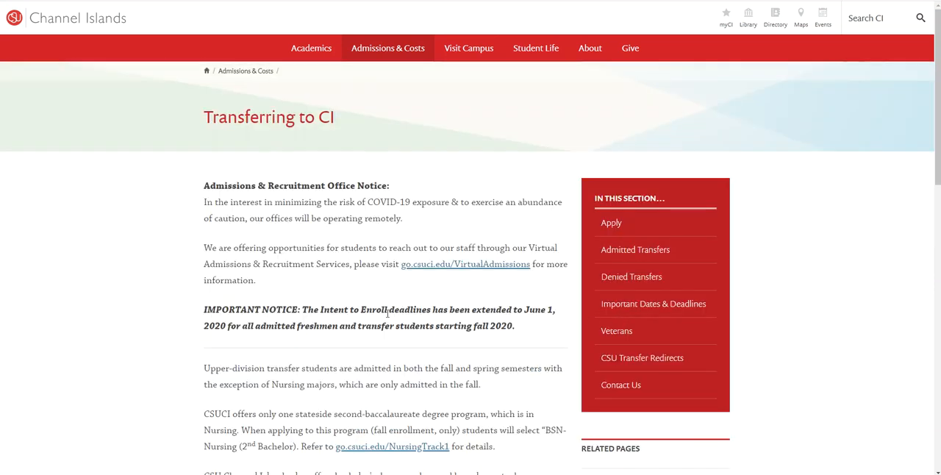
pyautogui.moveTo(165, 335)
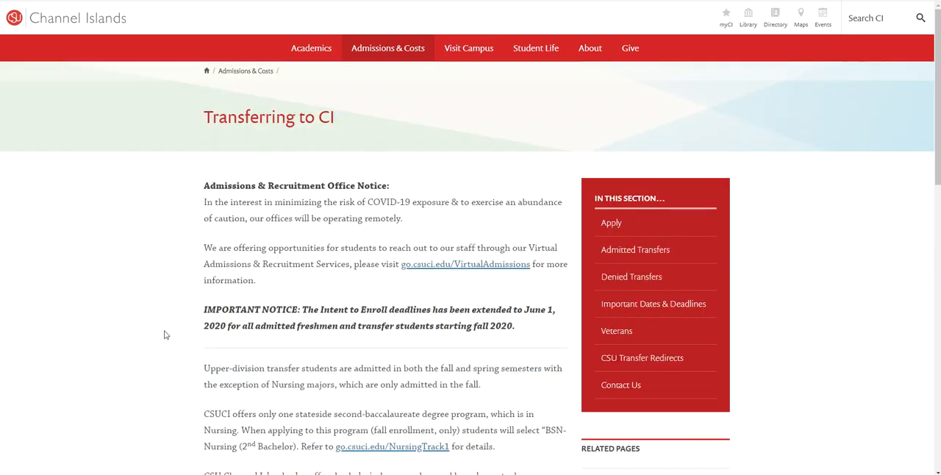
pyautogui.scroll(-3)
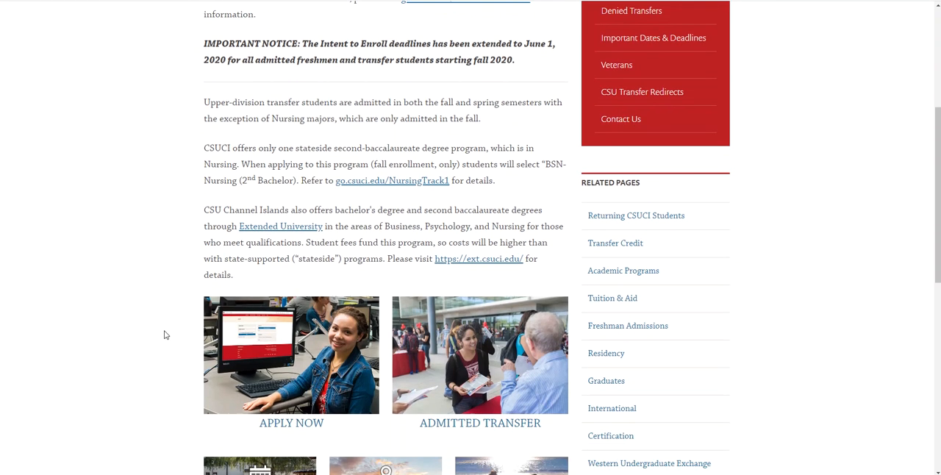
pyautogui.scroll(-3)
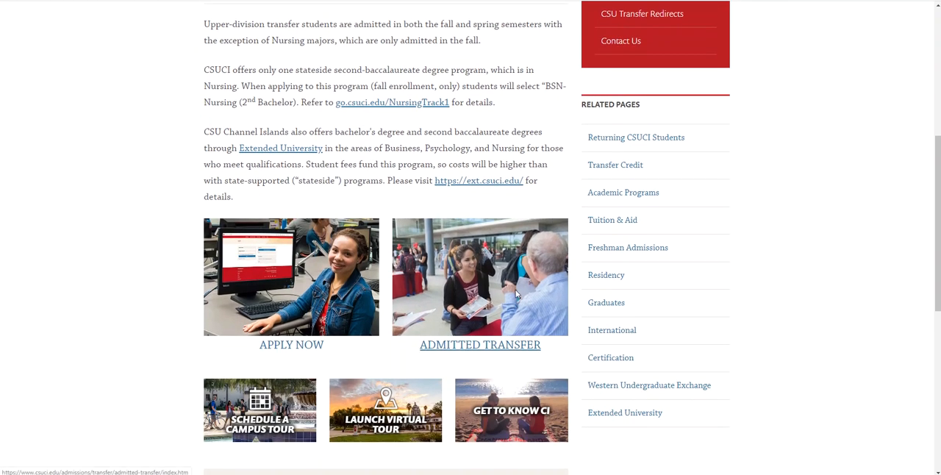
# Go to Freshman Admissions and scroll through the admitted freshmen intent-to-enroll steps.
pyautogui.click(628, 248)
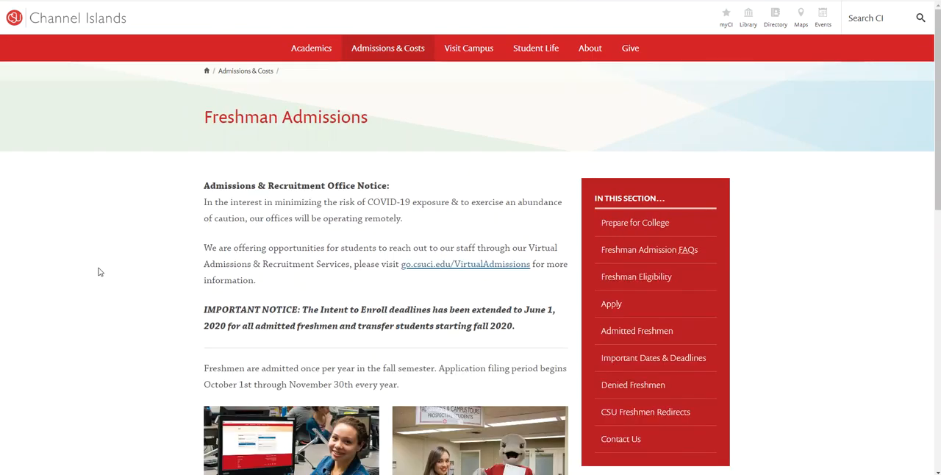
pyautogui.scroll(-3)
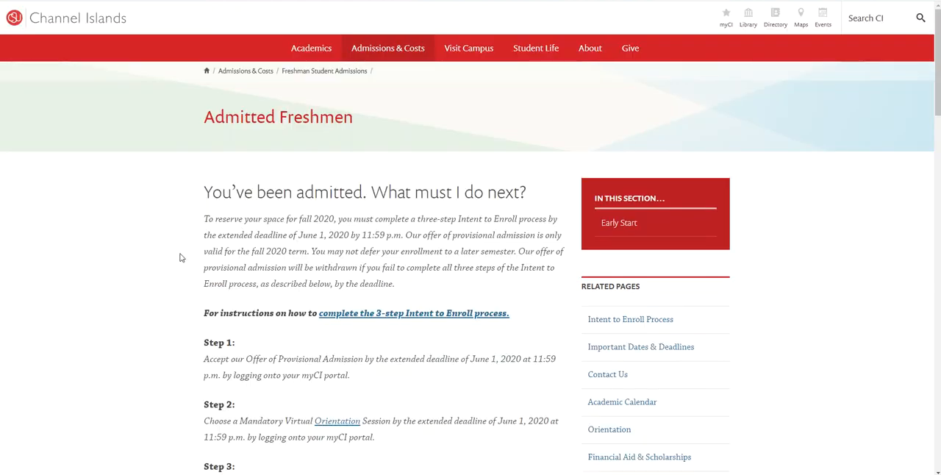
pyautogui.scroll(-3)
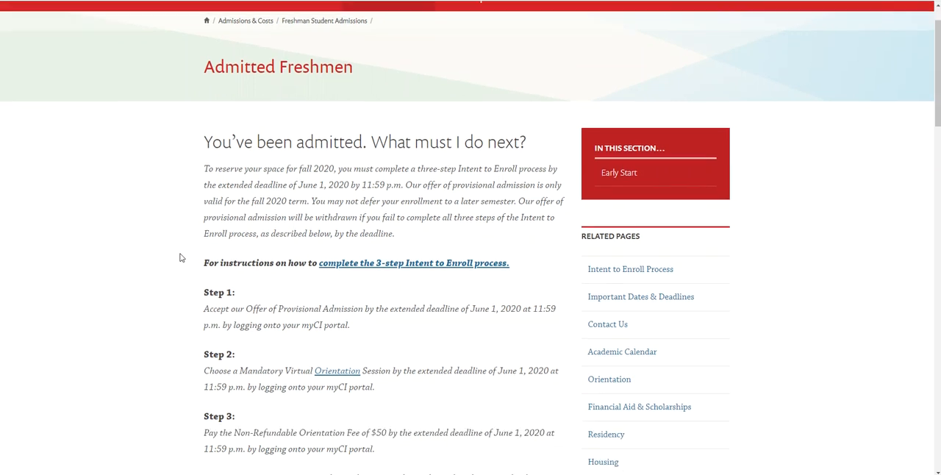
pyautogui.scroll(-3)
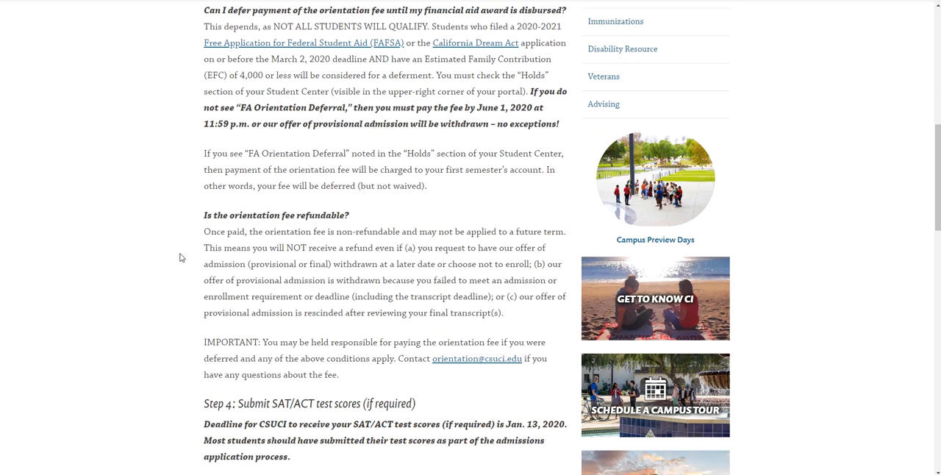
pyautogui.scroll(-3)
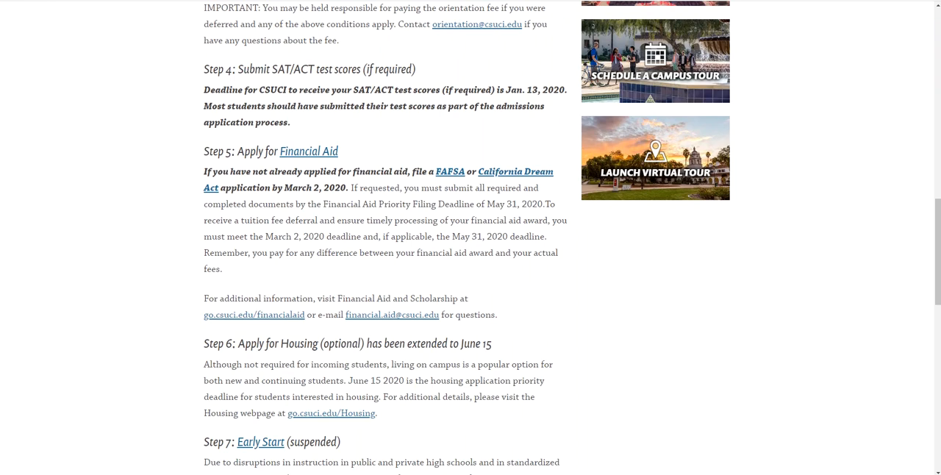
pyautogui.scroll(3)
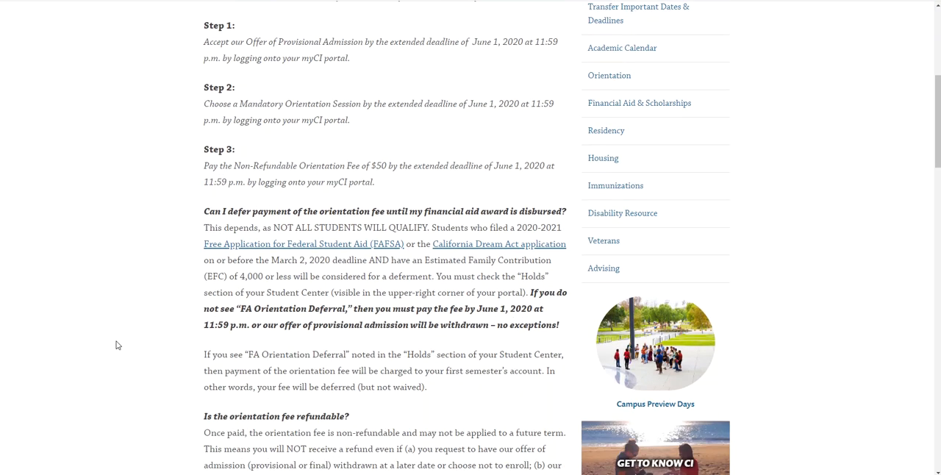
# Scroll through the admitted transfers three-step Intent to Enroll process and back up.
pyautogui.scroll(-3)
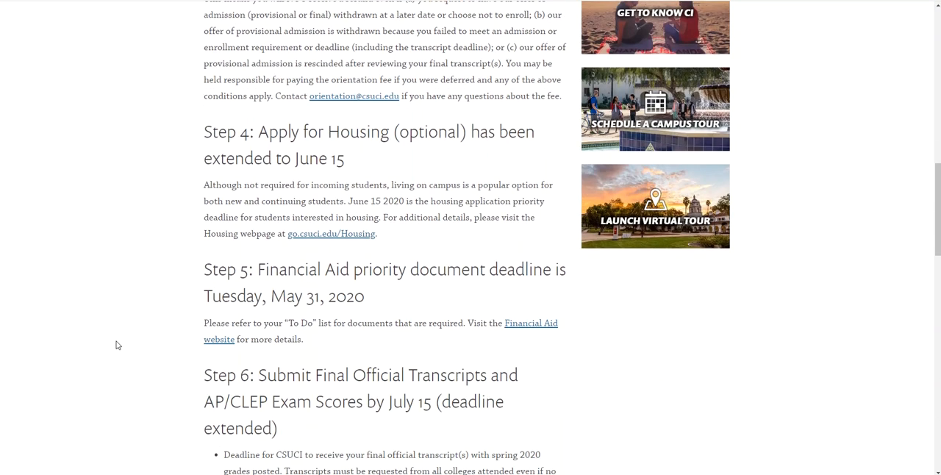
pyautogui.scroll(-3)
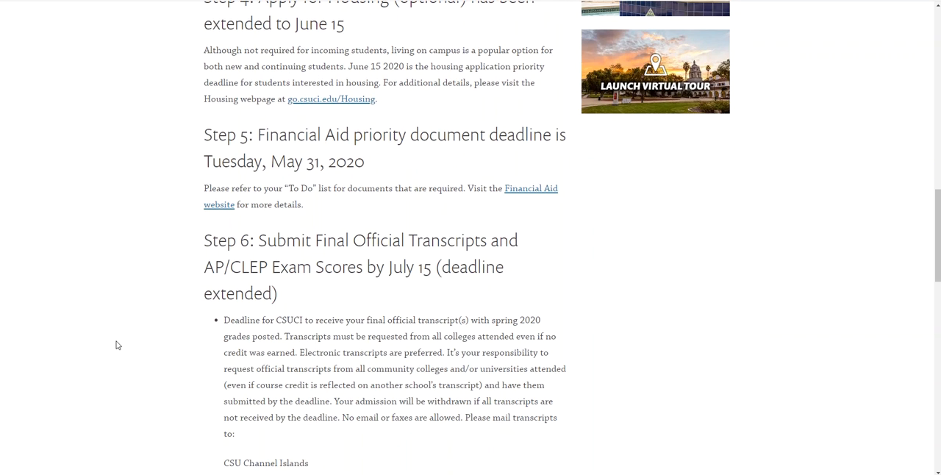
pyautogui.scroll(3)
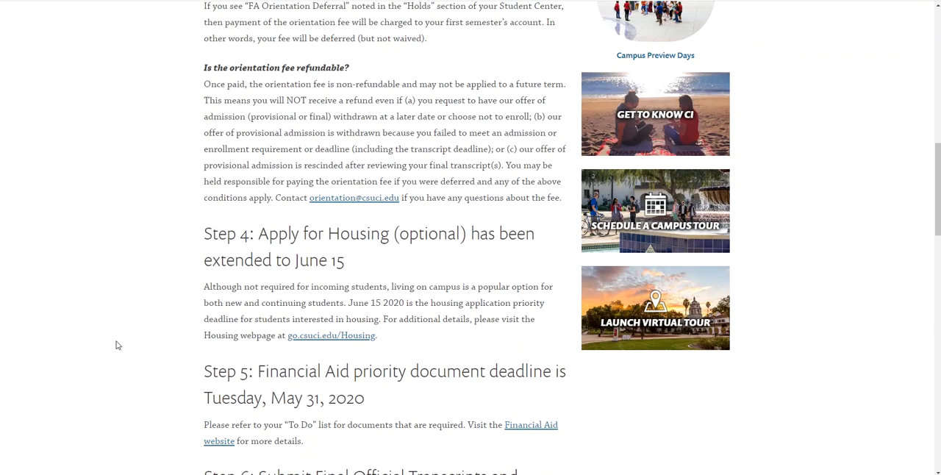
pyautogui.scroll(3)
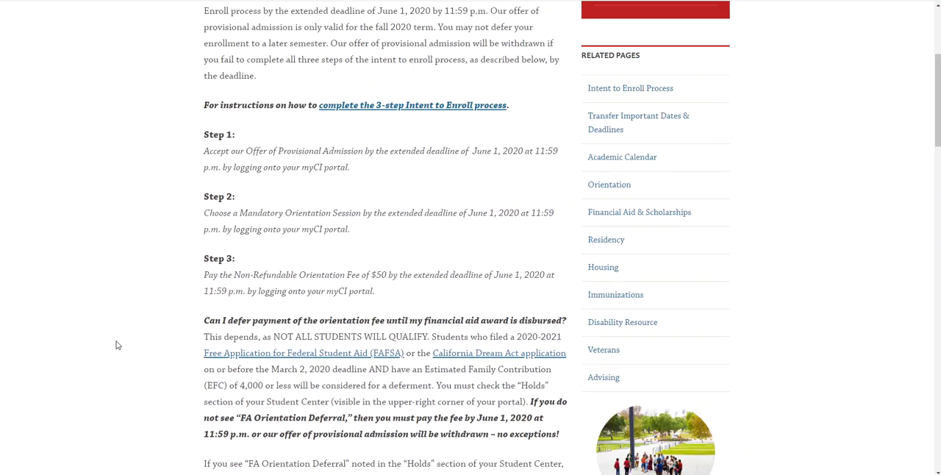
# Scroll the admitted students pages up toward the Housing link leading to Apply for Housing.
pyautogui.scroll(3)
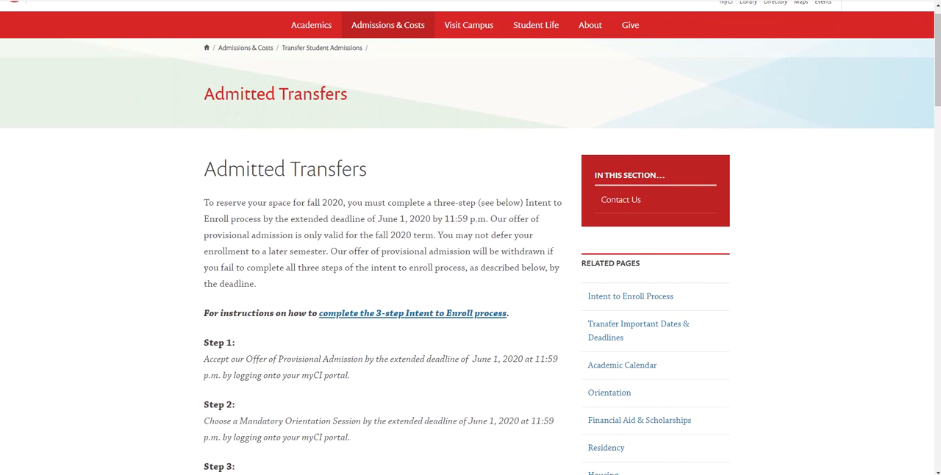
pyautogui.scroll(-3)
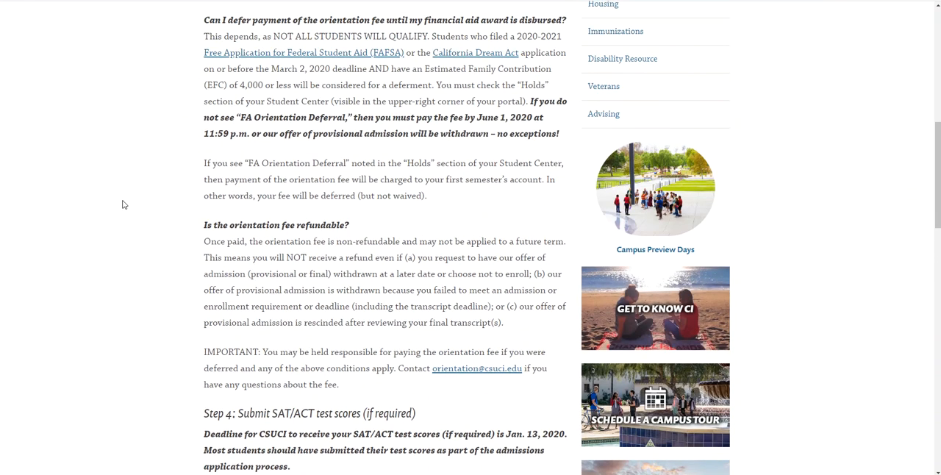
pyautogui.scroll(3)
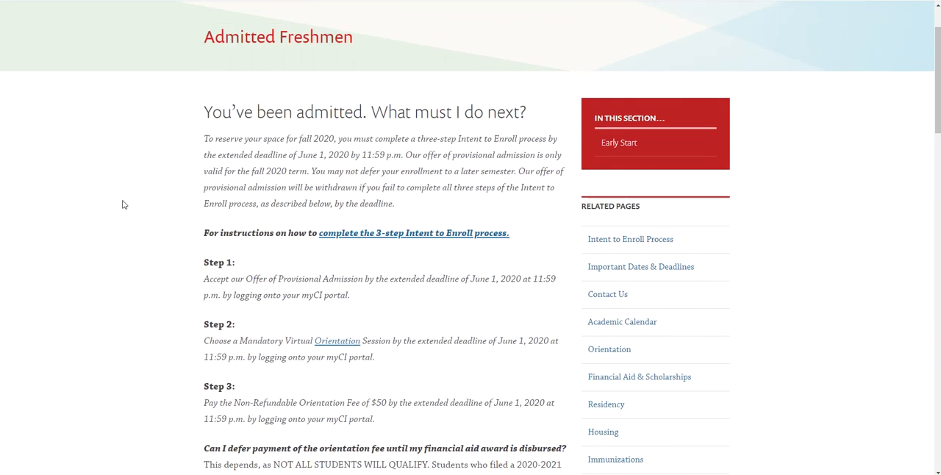
pyautogui.scroll(3)
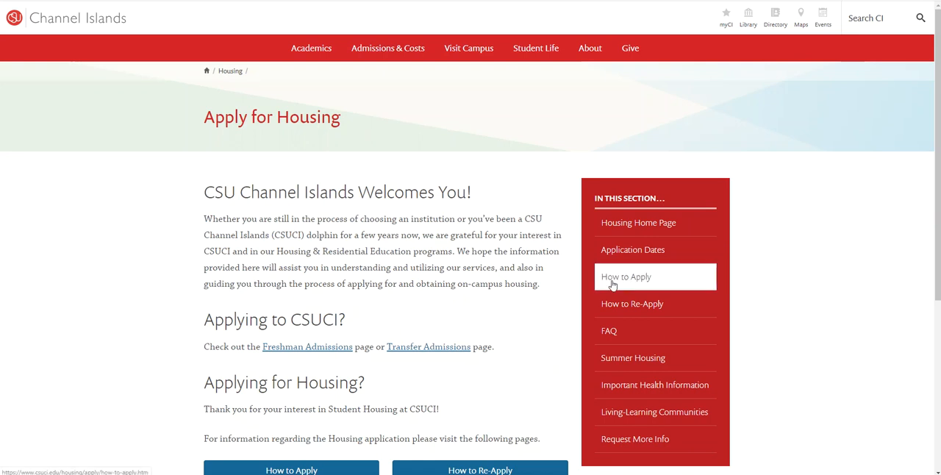
pyautogui.moveTo(560, 201)
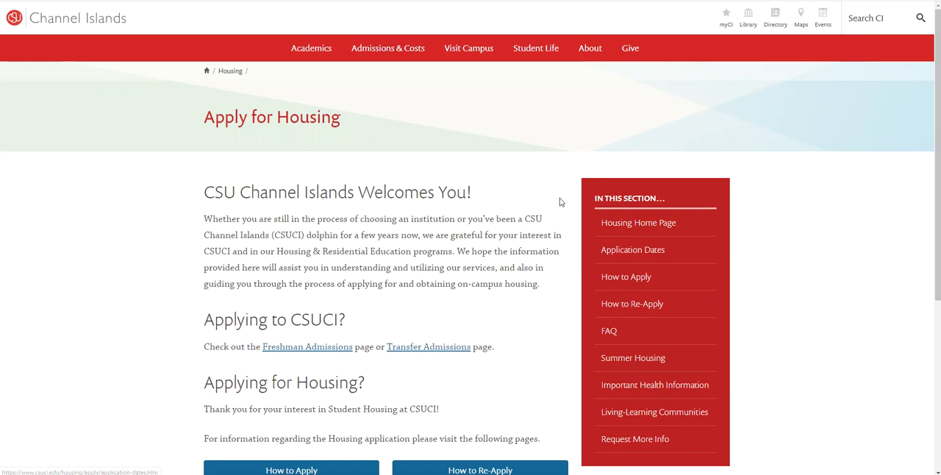
# Scroll the How to Apply housing steps down to the payments step, dismissing a stray context menu.
pyautogui.scroll(-3)
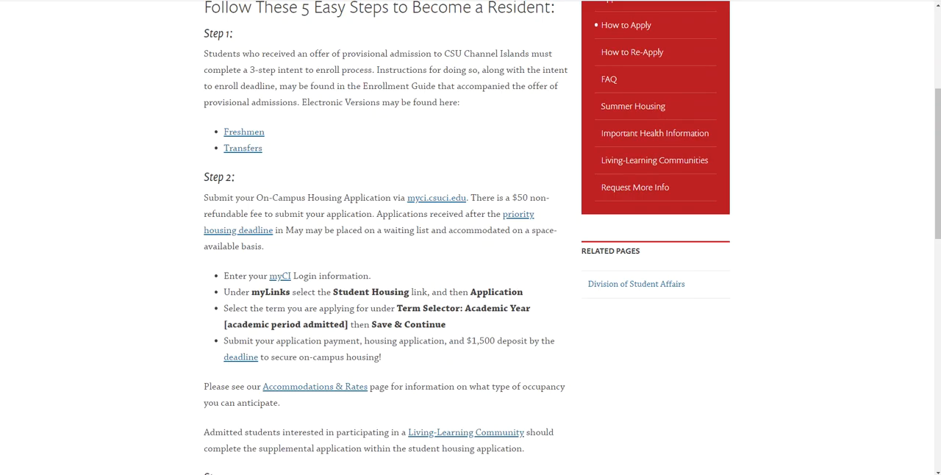
pyautogui.moveTo(157, 280)
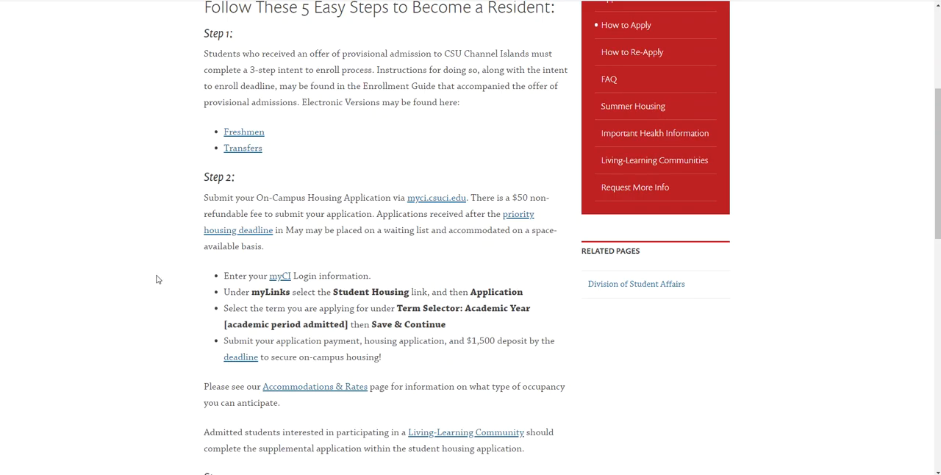
pyautogui.scroll(-3)
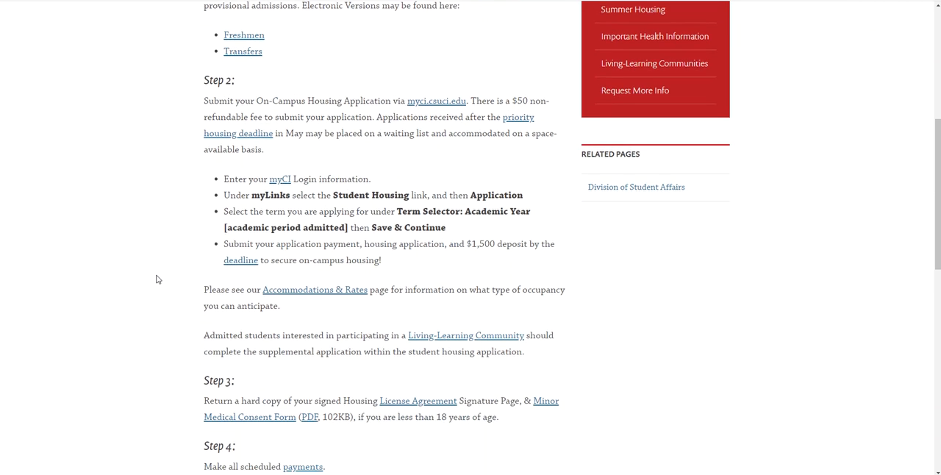
pyautogui.rightClick(132, 239)
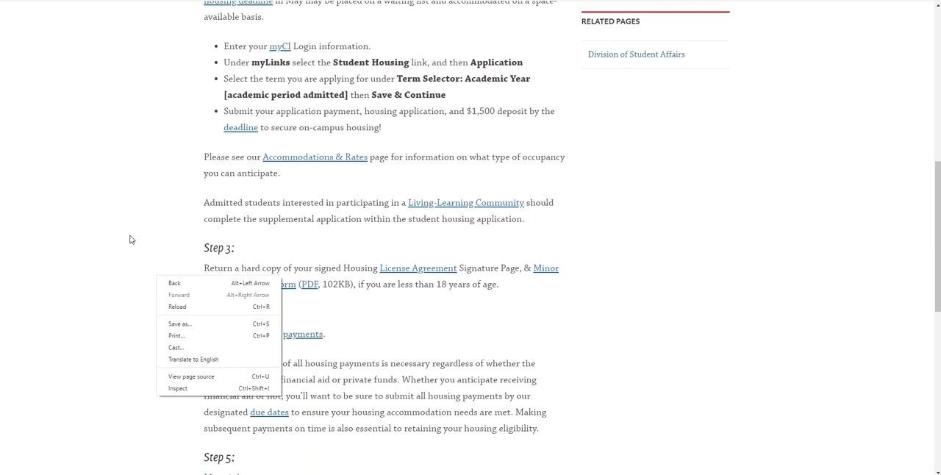
pyautogui.press('Escape')
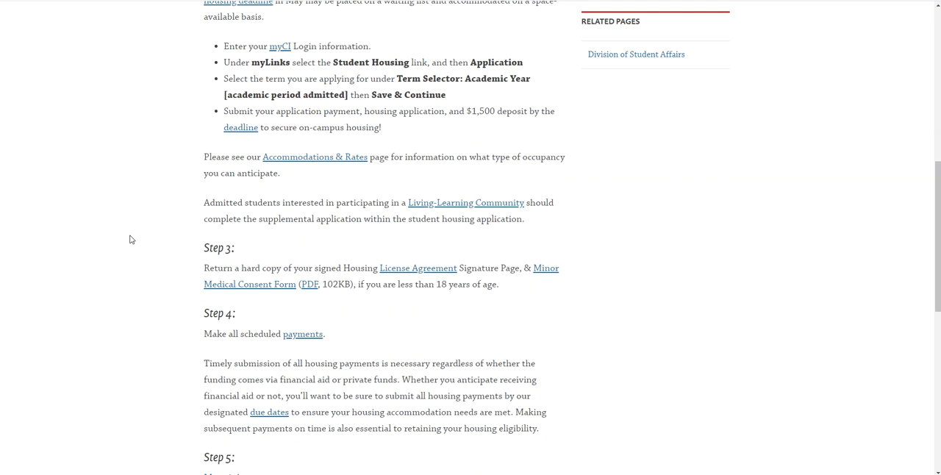
pyautogui.moveTo(699, 229)
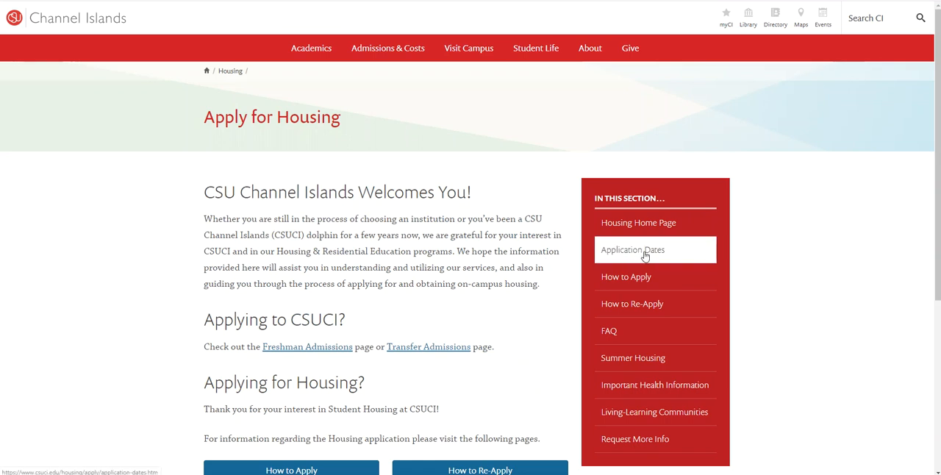
pyautogui.moveTo(680, 258)
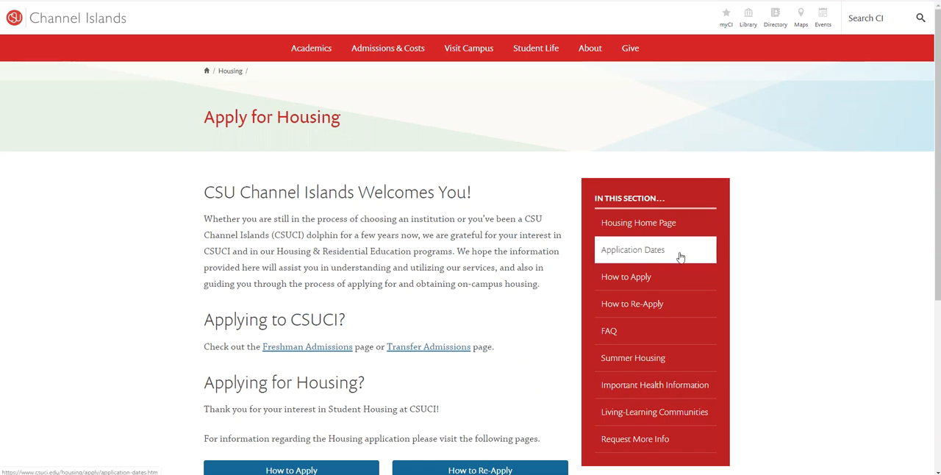